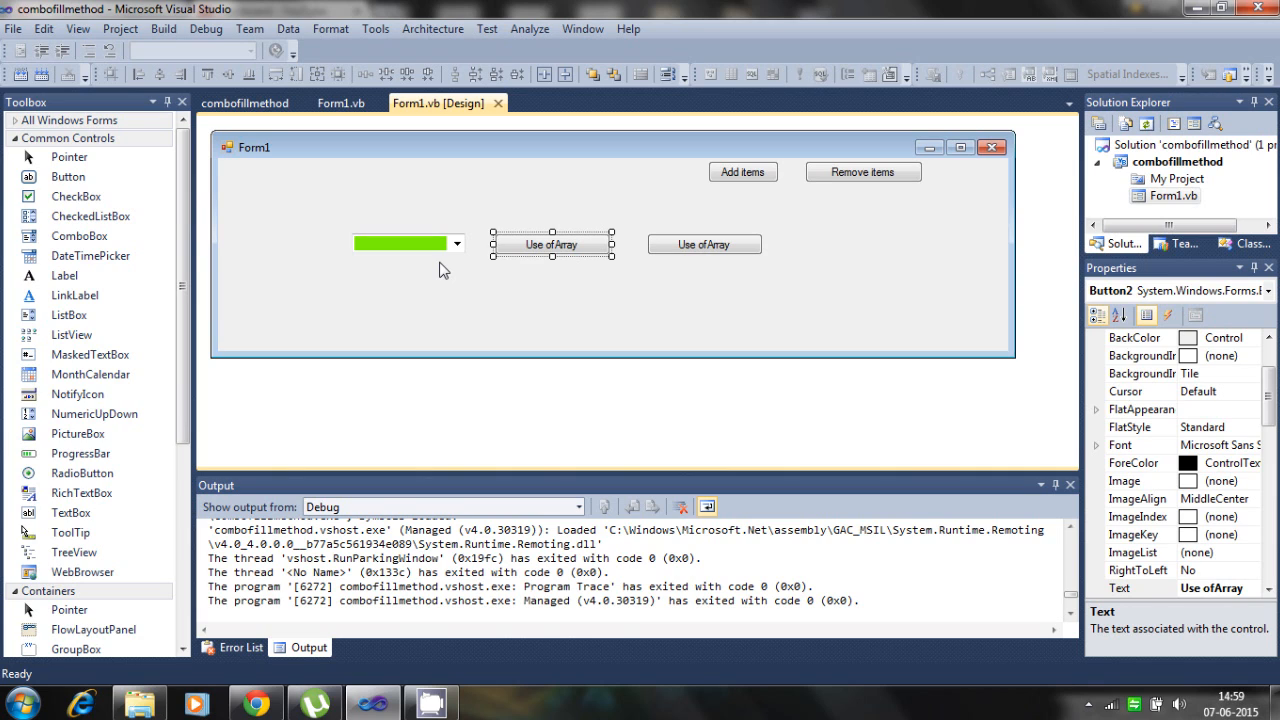
mouse_move(602, 249)
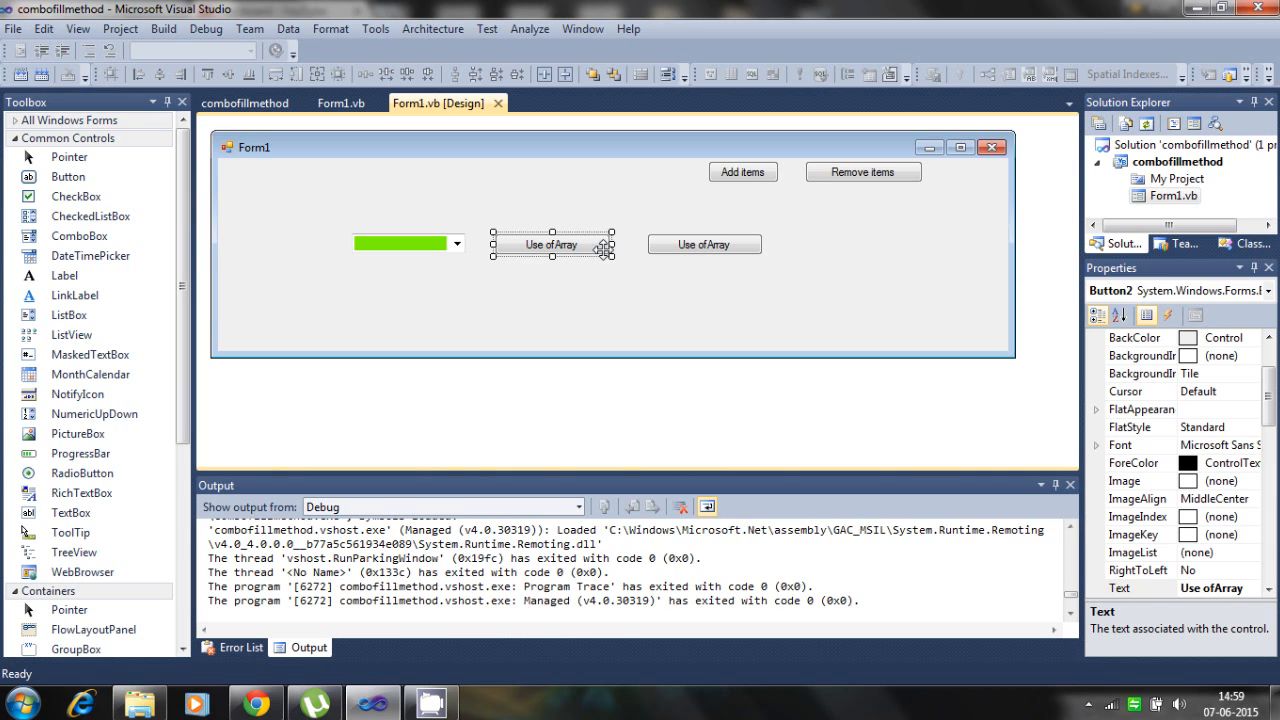
Step: In the Button2 click code, extend the comment with 'its array variable' and remove mango's leading space
double_click(552, 244)
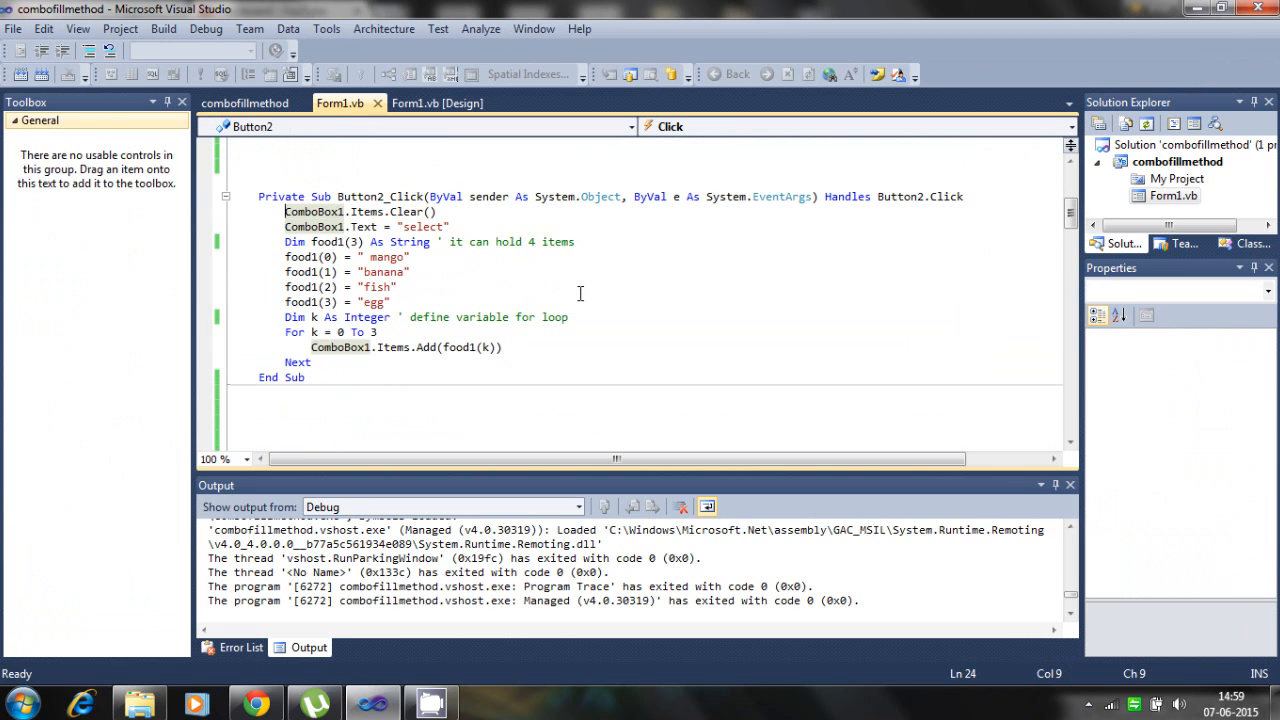
mouse_move(777, 284)
text( its array vari)
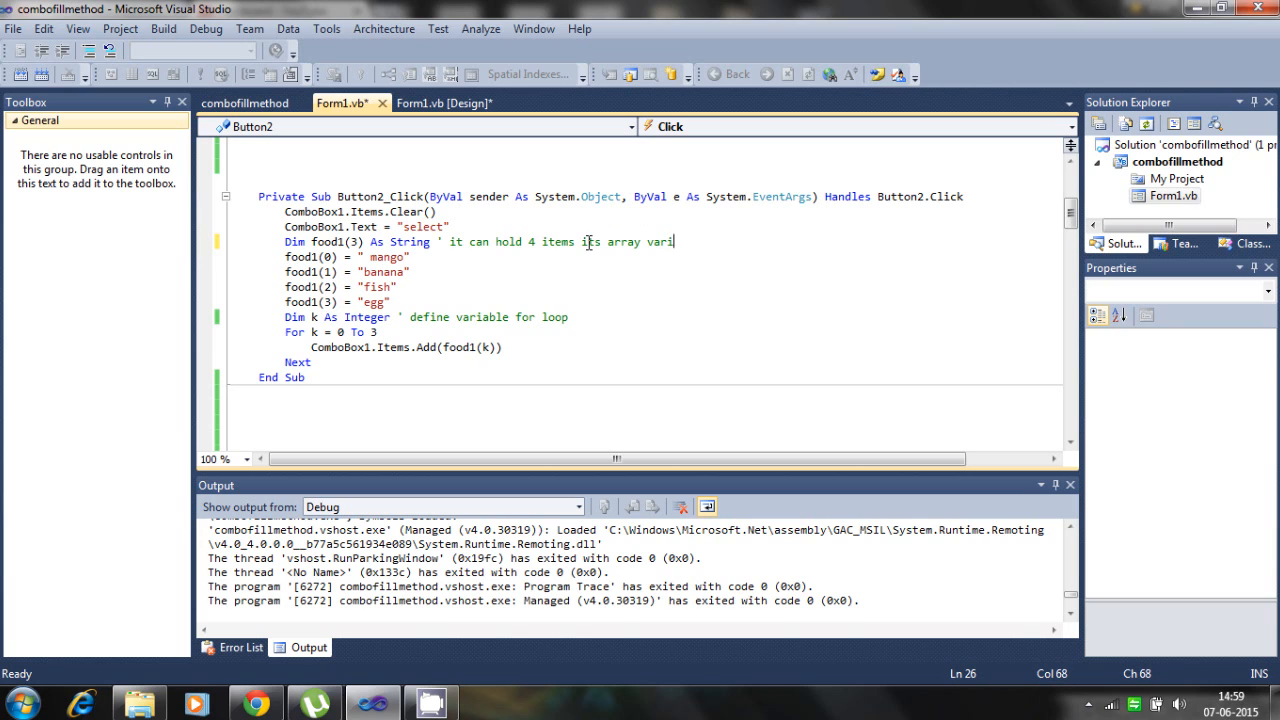
text(able)
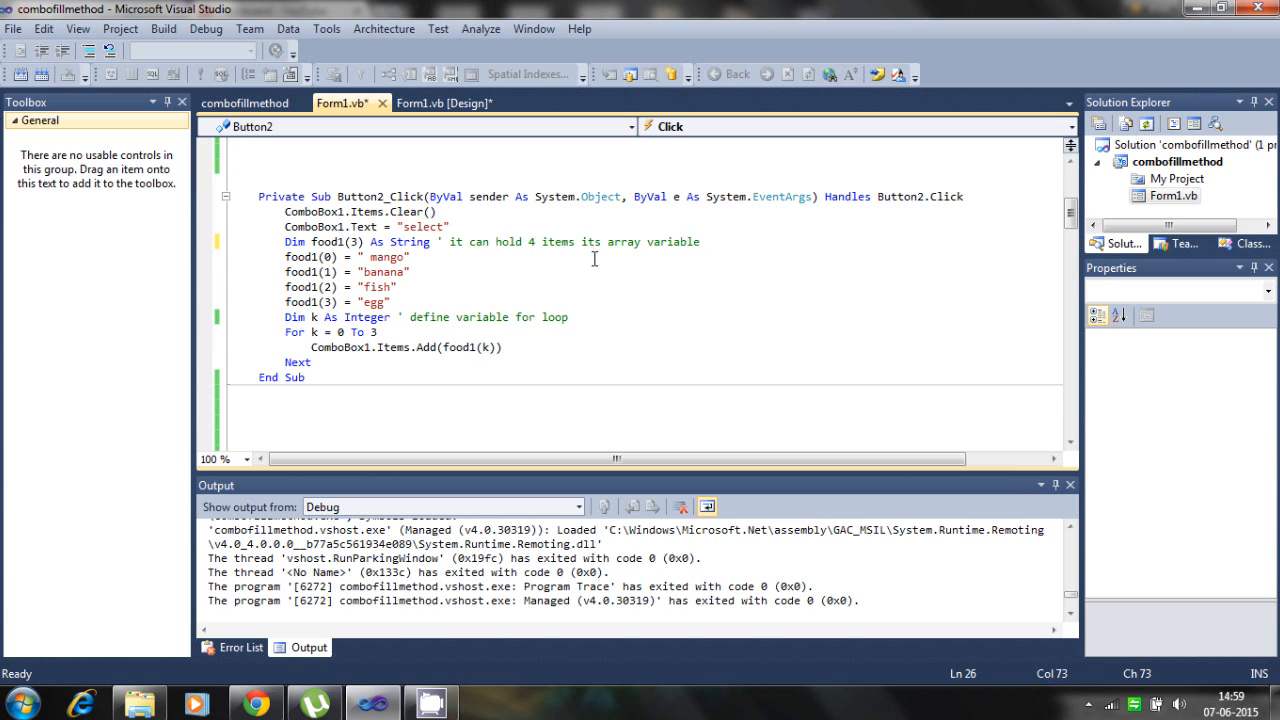
click(343, 256)
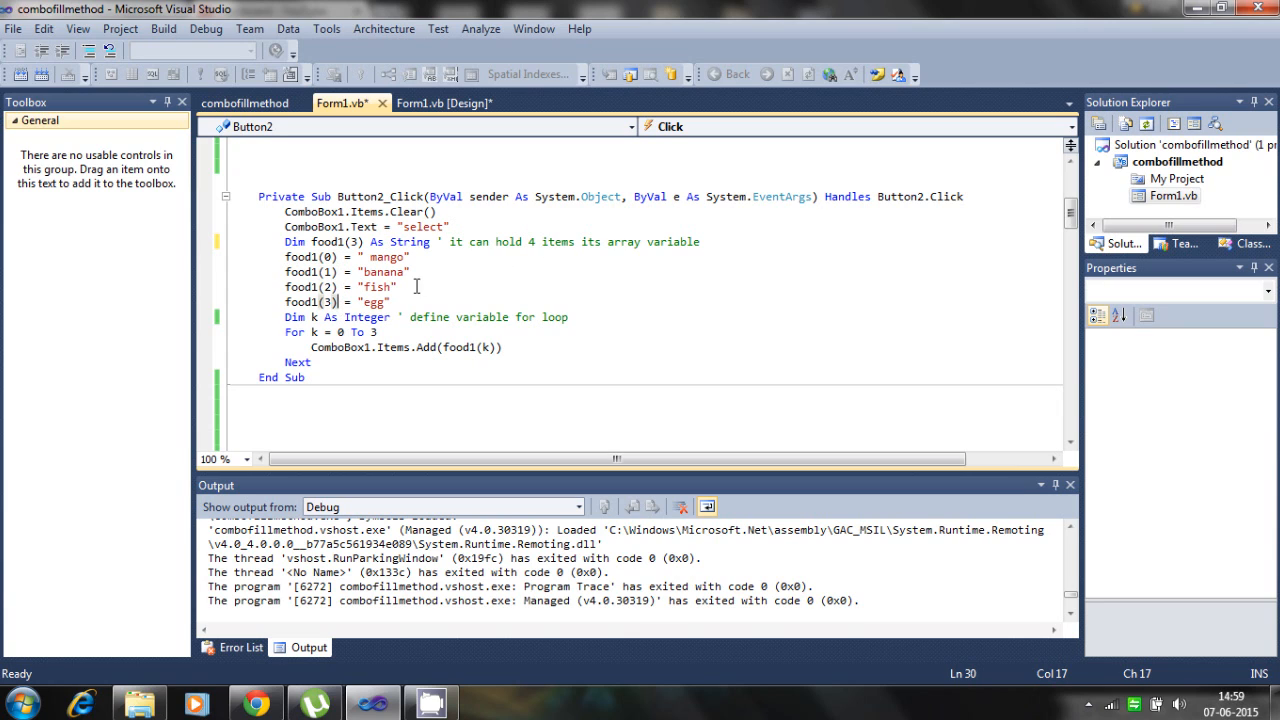
click(395, 257)
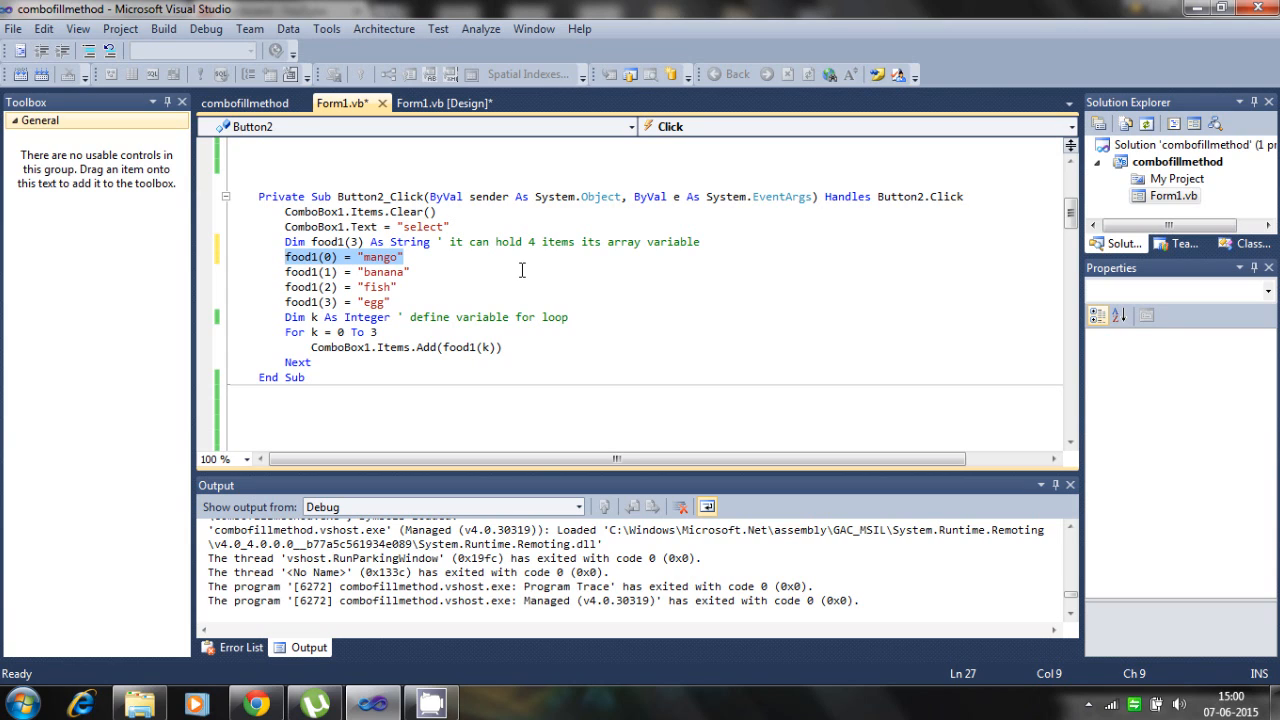
Step: Check the Button2 loop code and run the combofillmethod app with F5
click(313, 362)
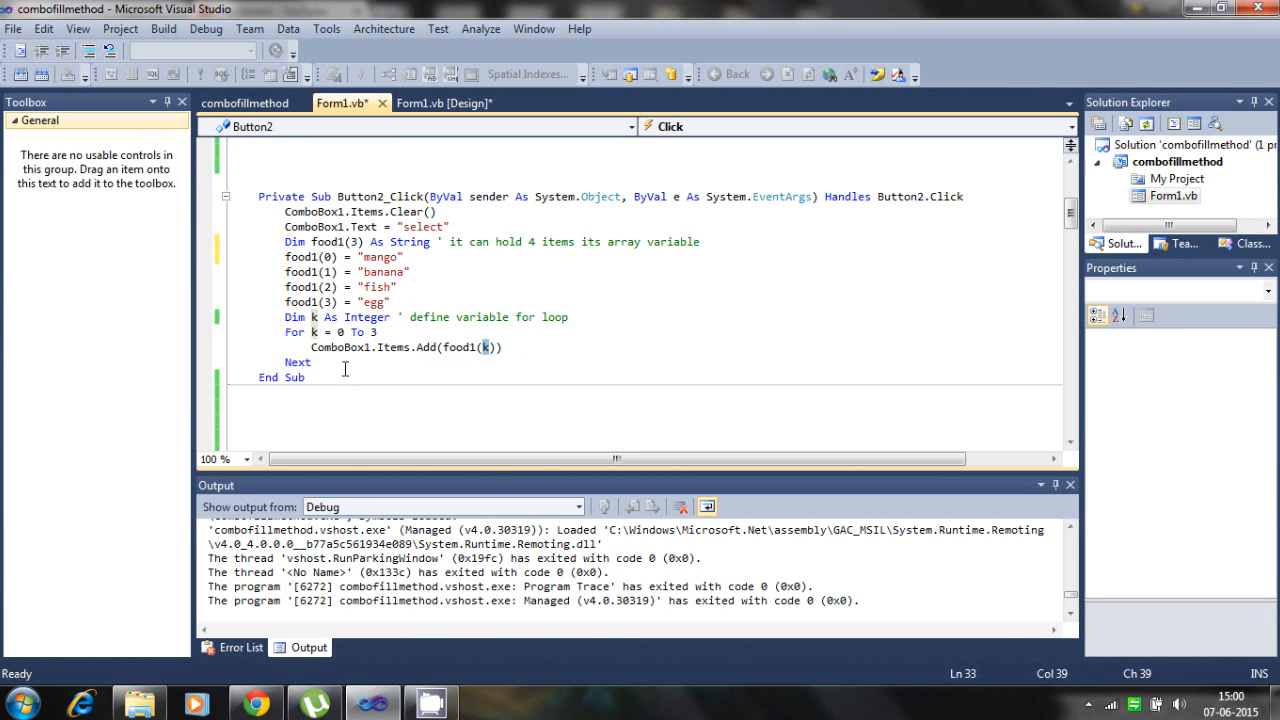
mouse_move(143, 418)
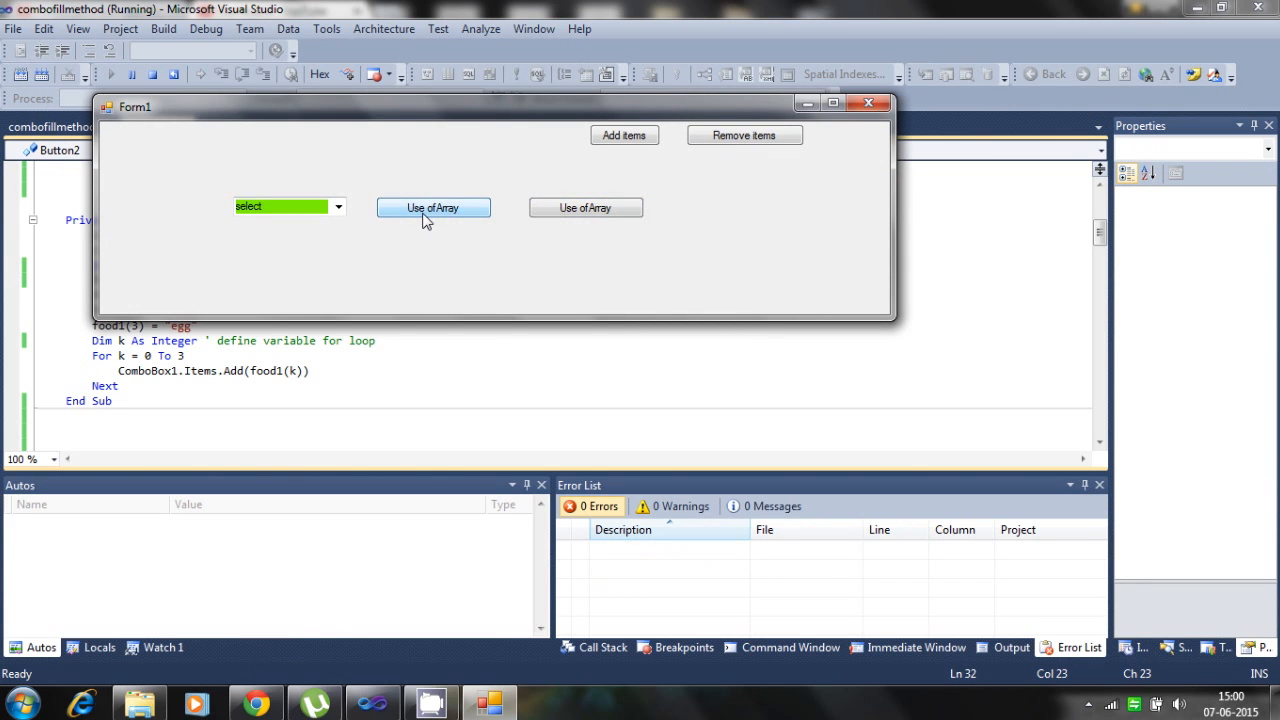
Step: Move the running form aside and confirm the combo box lists mango, banana, fish and egg
drag(135, 107, 397, 145)
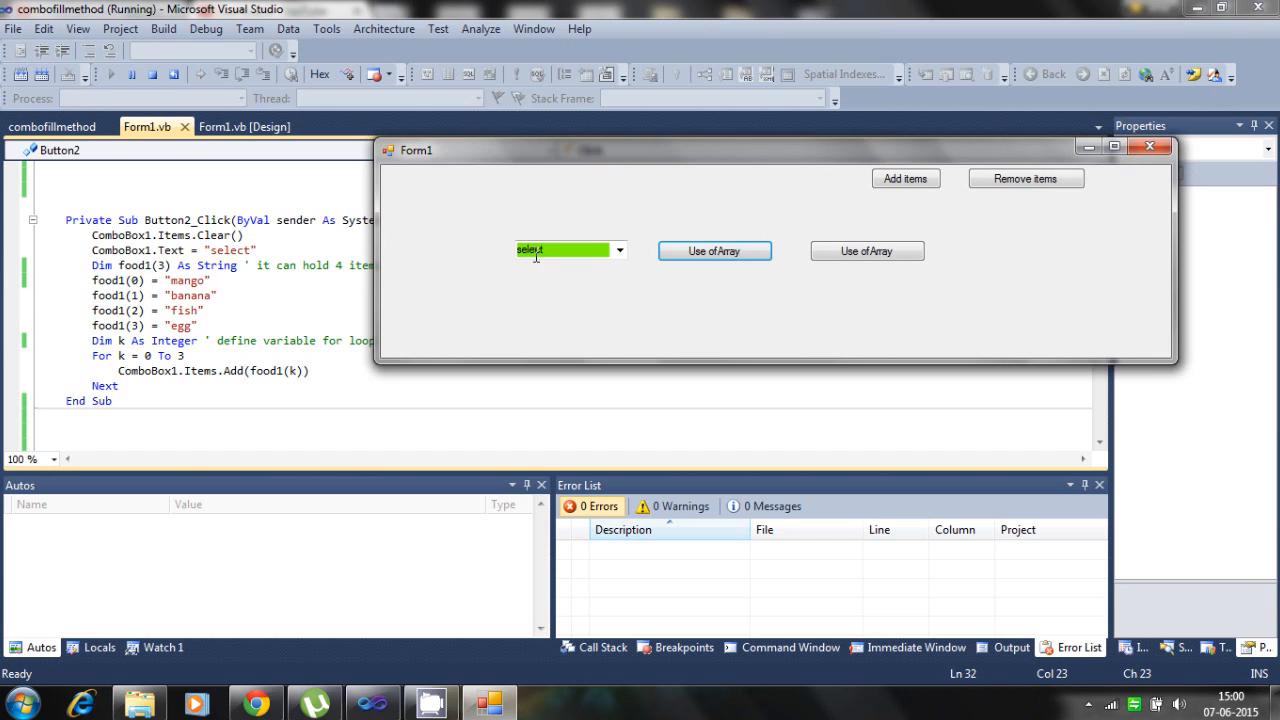
click(619, 250)
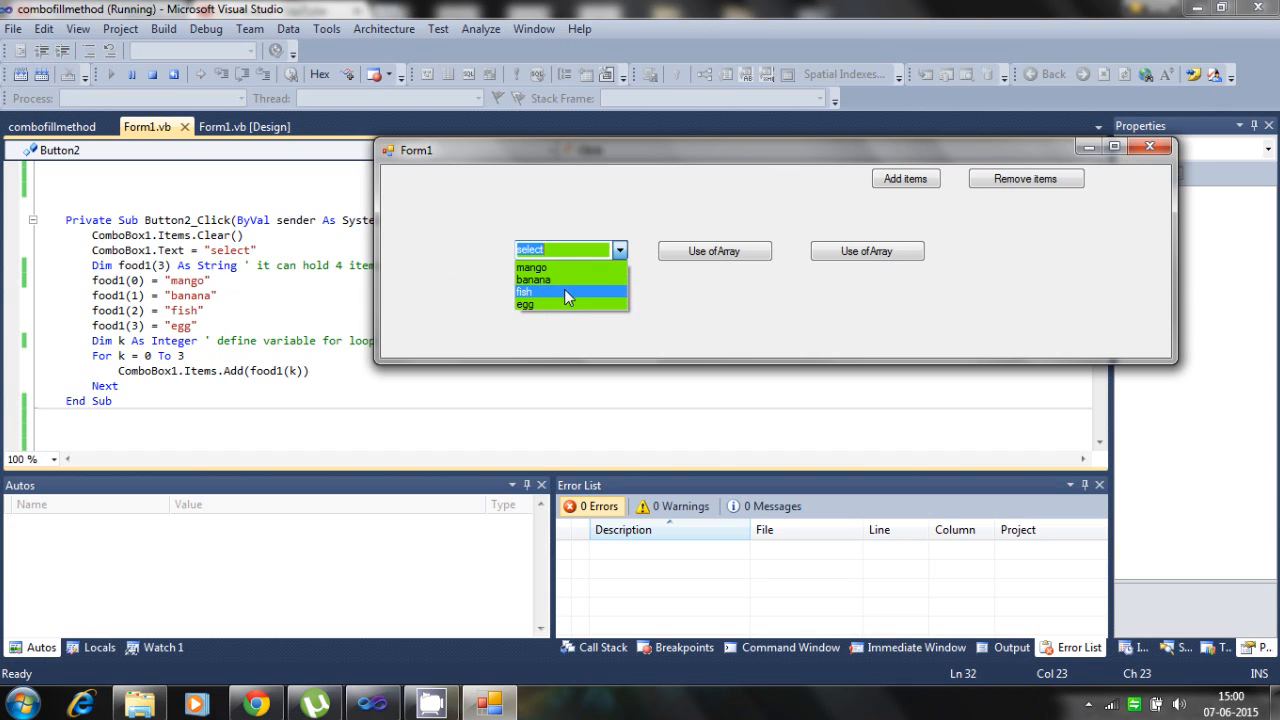
mouse_move(530, 303)
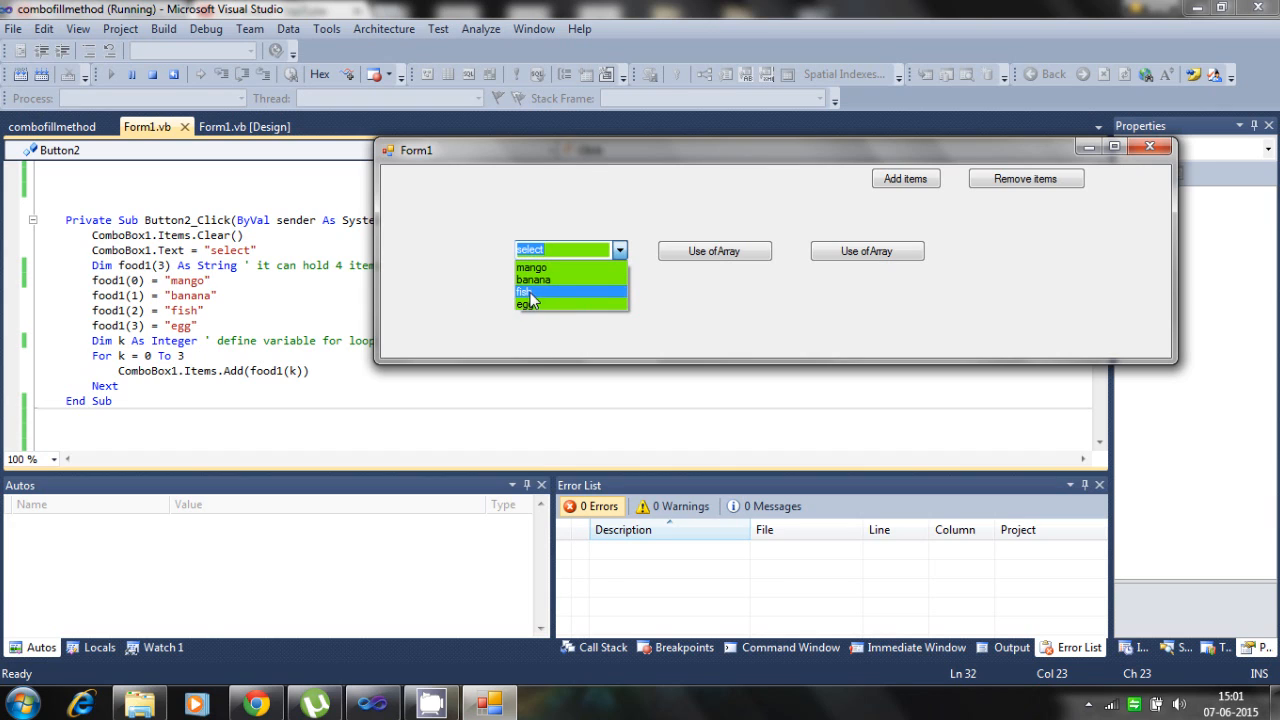
mouse_move(595, 292)
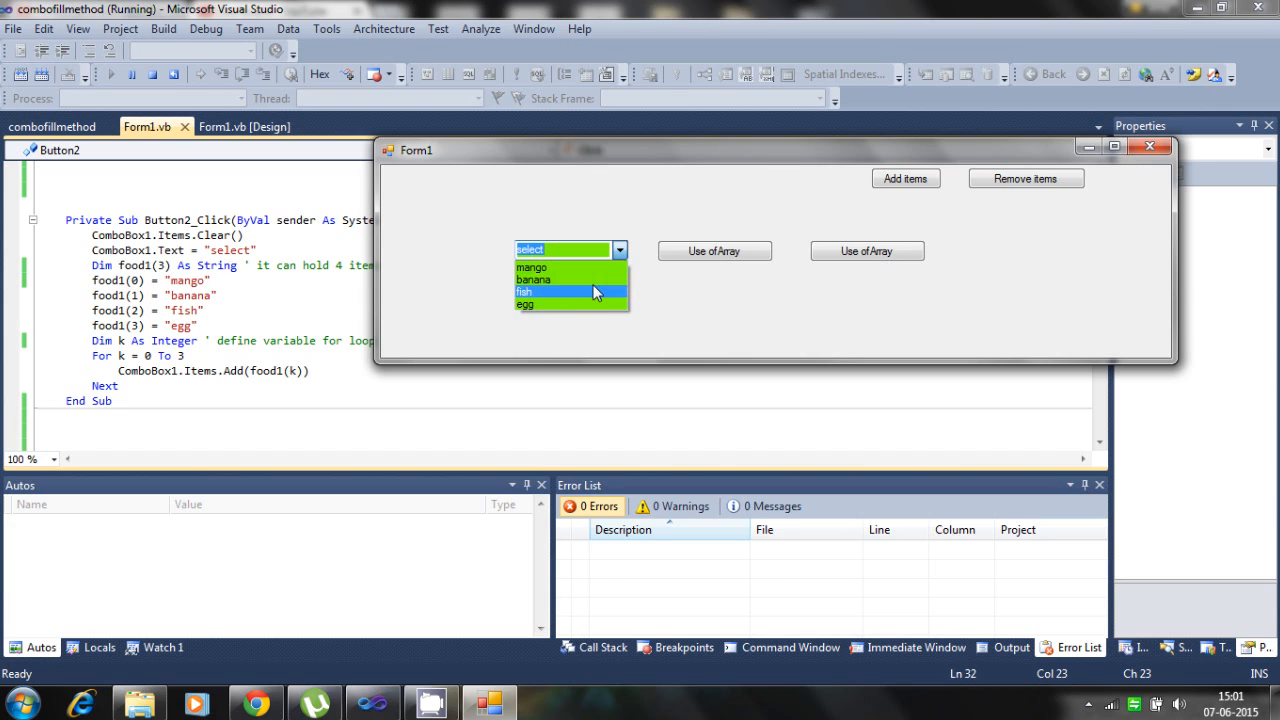
click(523, 291)
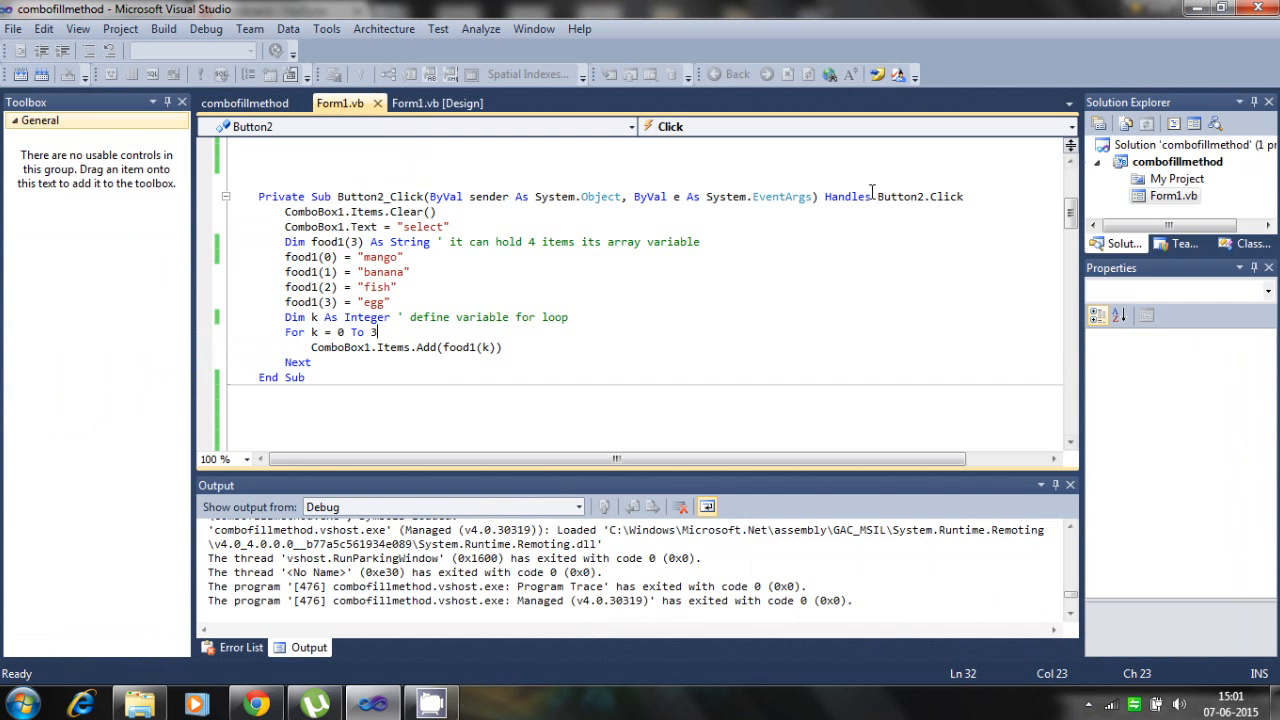
Step: Review Button1's pizza, orange, milk array, its LBound–UBound loop and the Items.Clear line
click(243, 103)
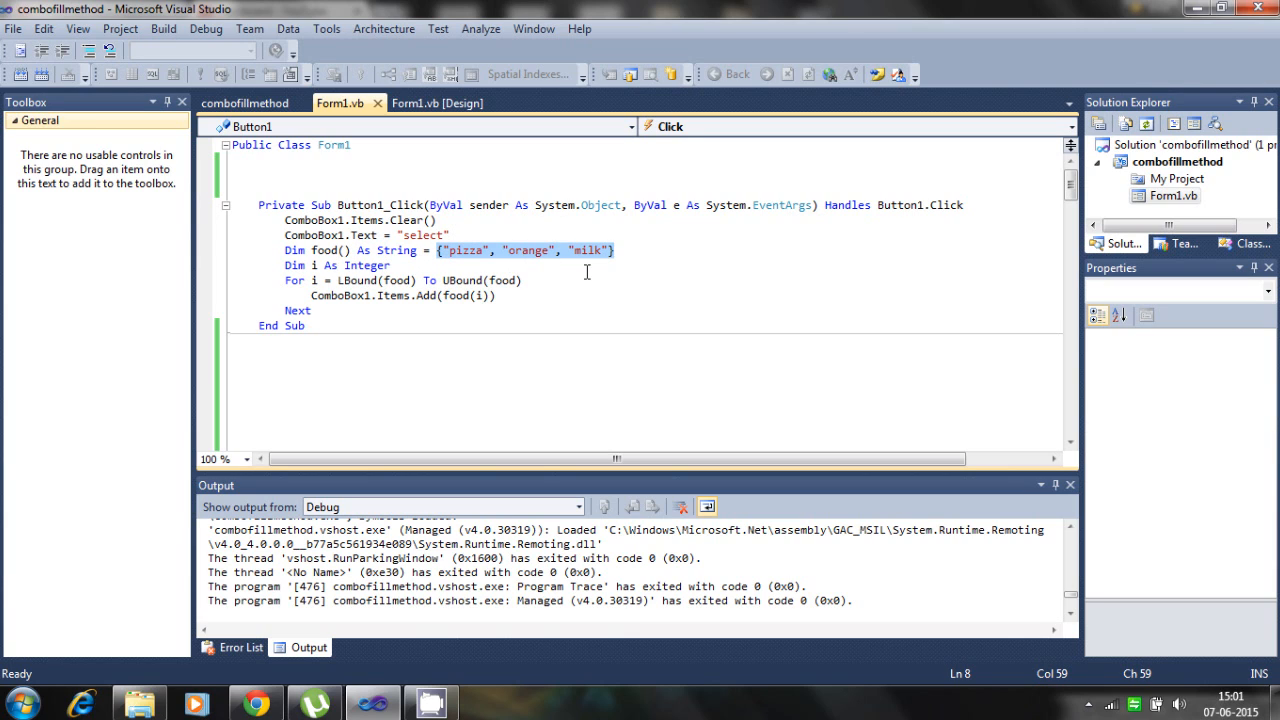
mouse_move(315, 270)
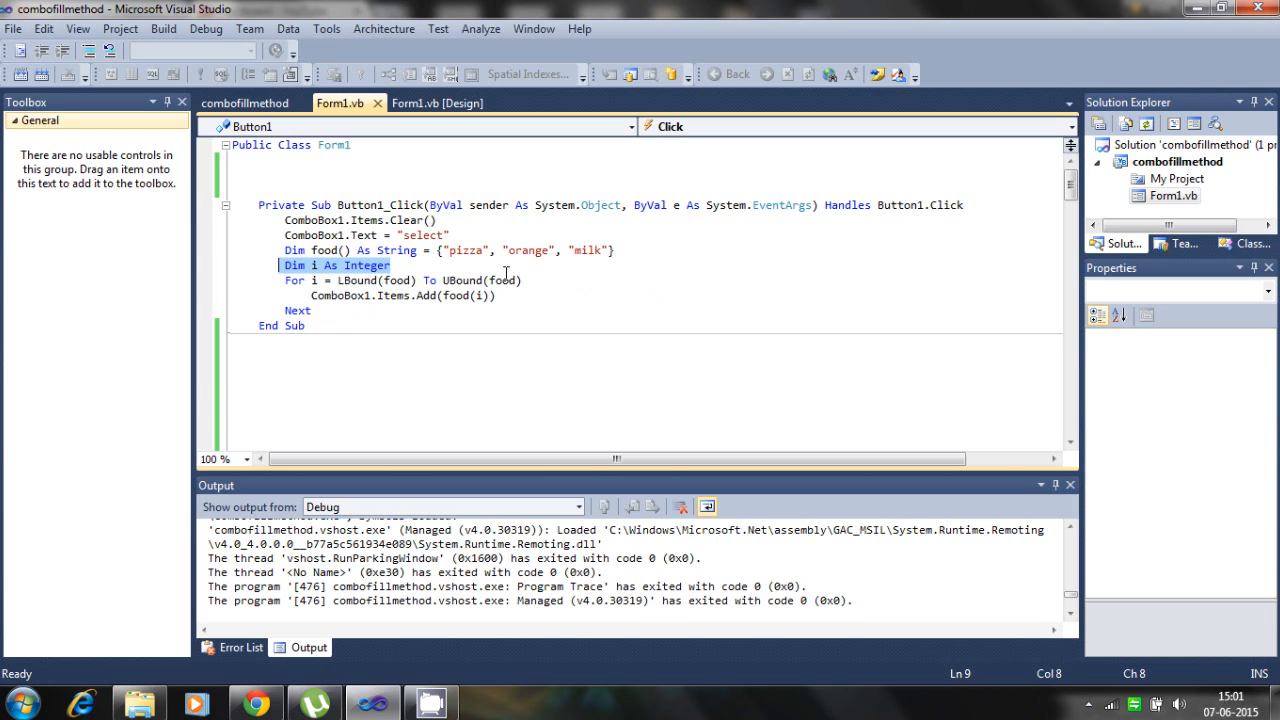
click(521, 280)
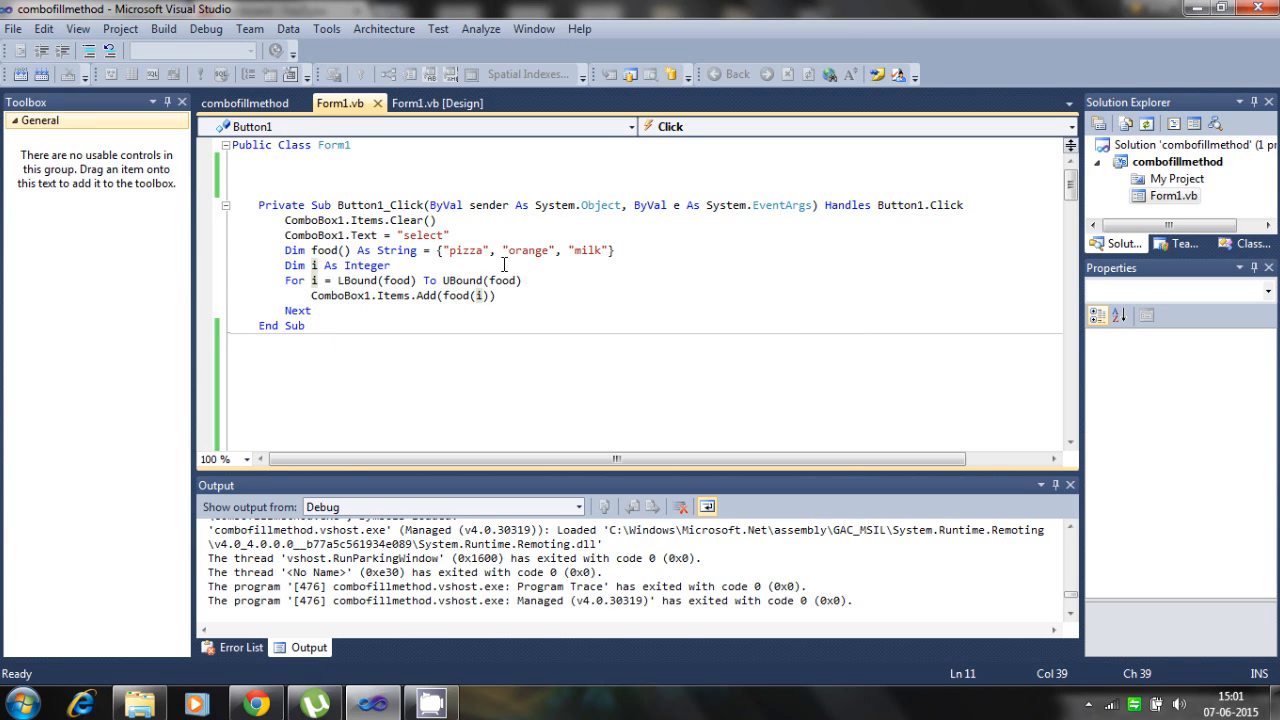
mouse_move(491, 314)
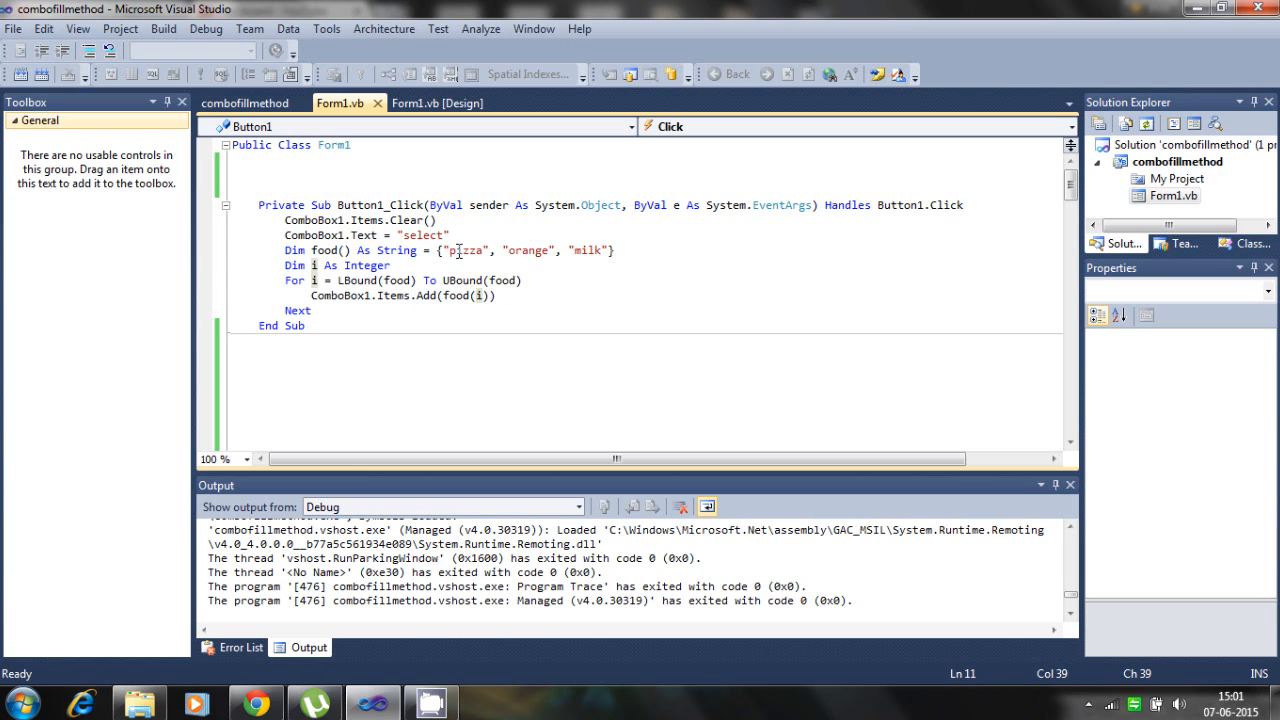
click(452, 235)
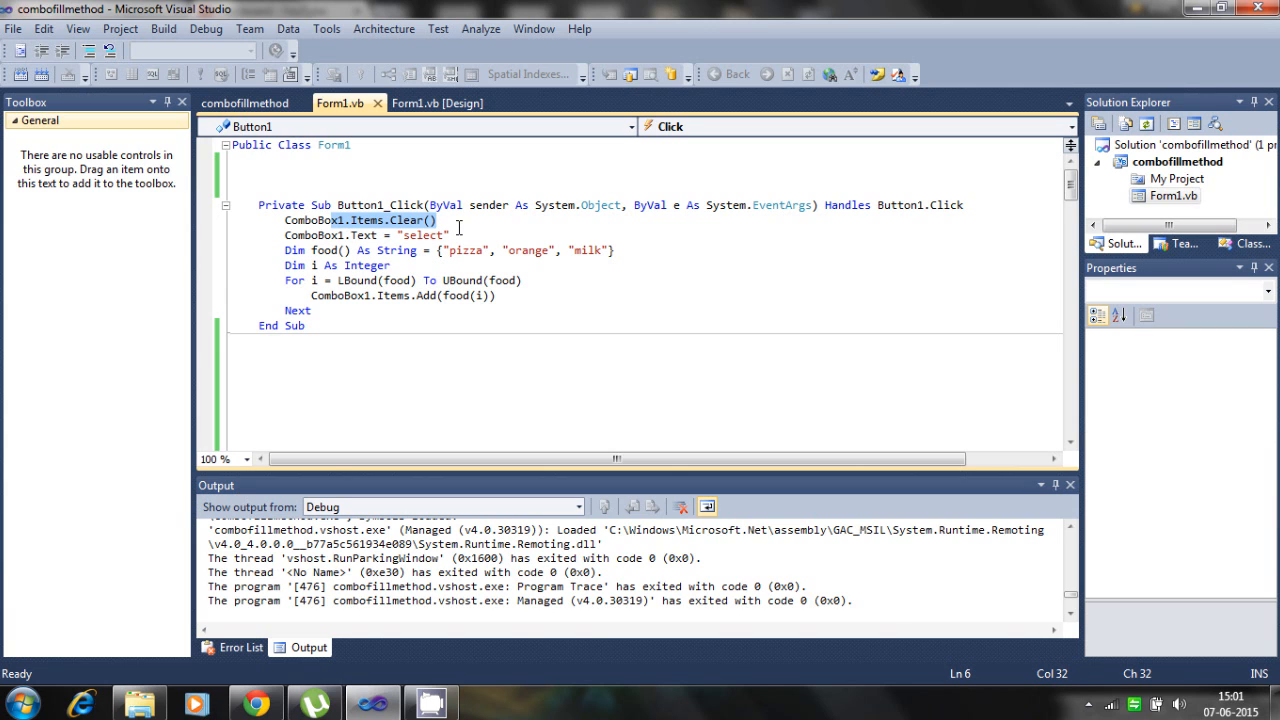
mouse_move(545, 191)
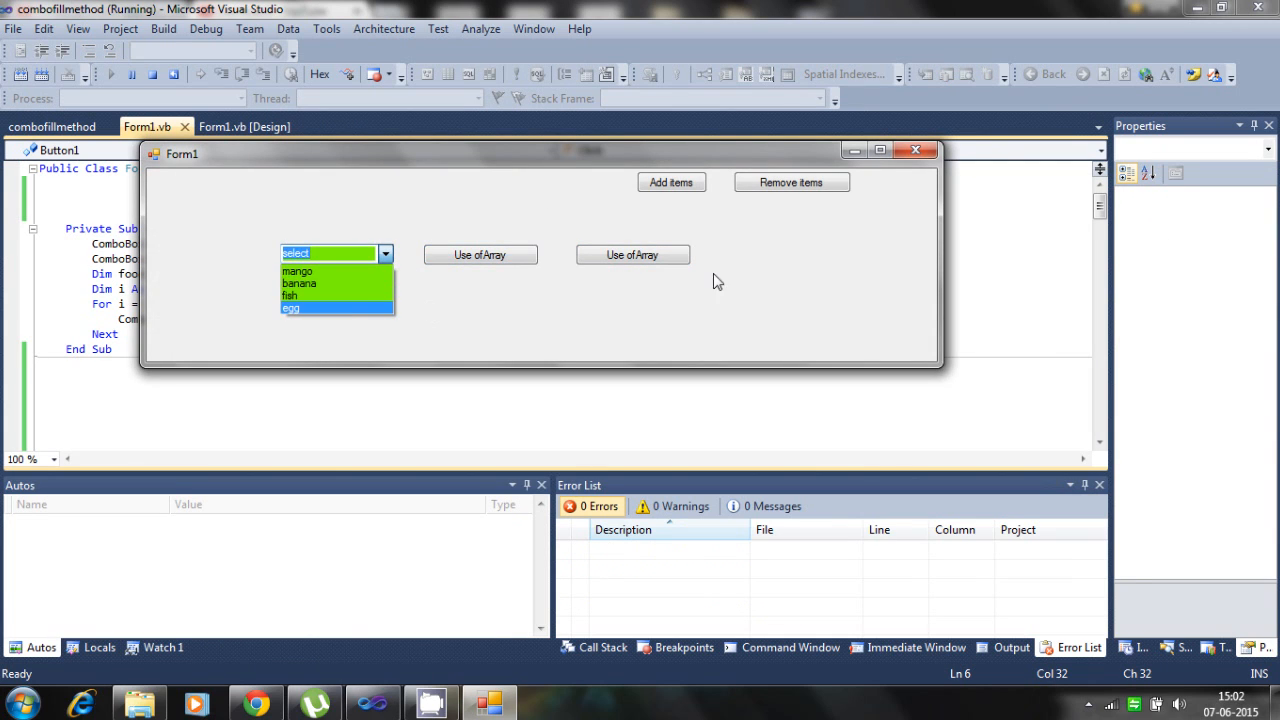
Step: Test the second Use of Array button in the running app, then return to the Form1 designer
click(385, 253)
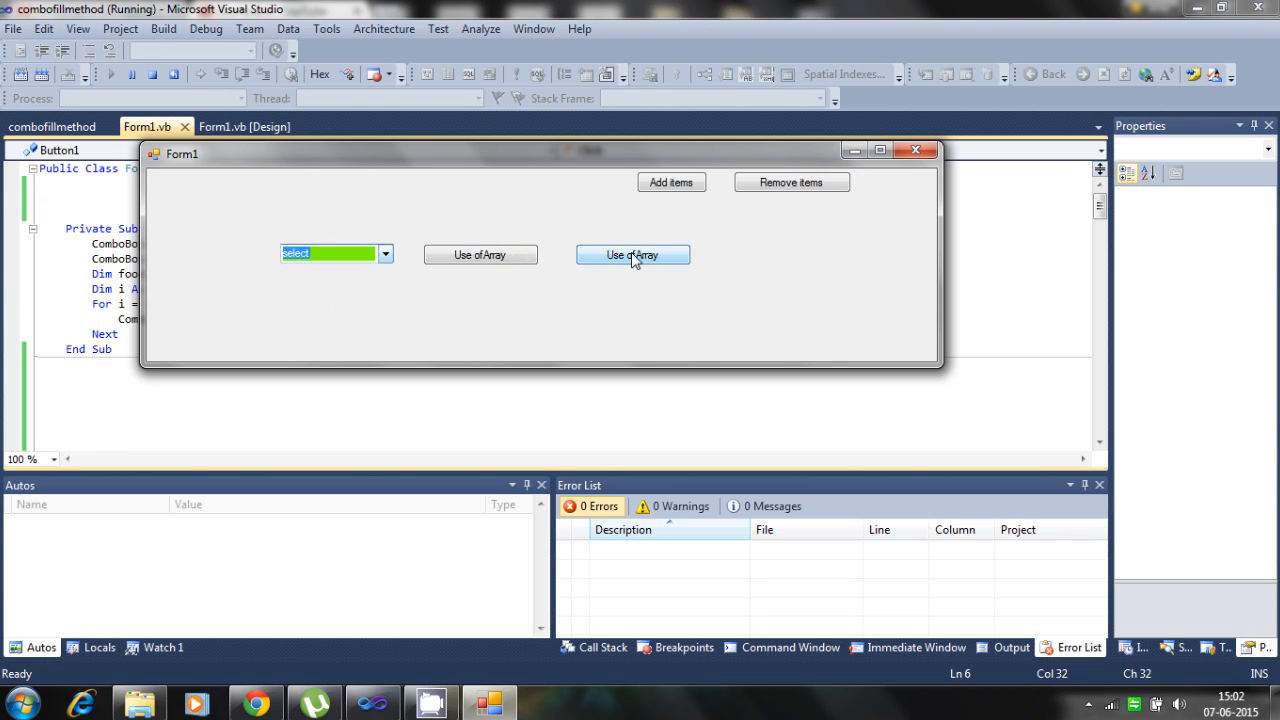
click(386, 253)
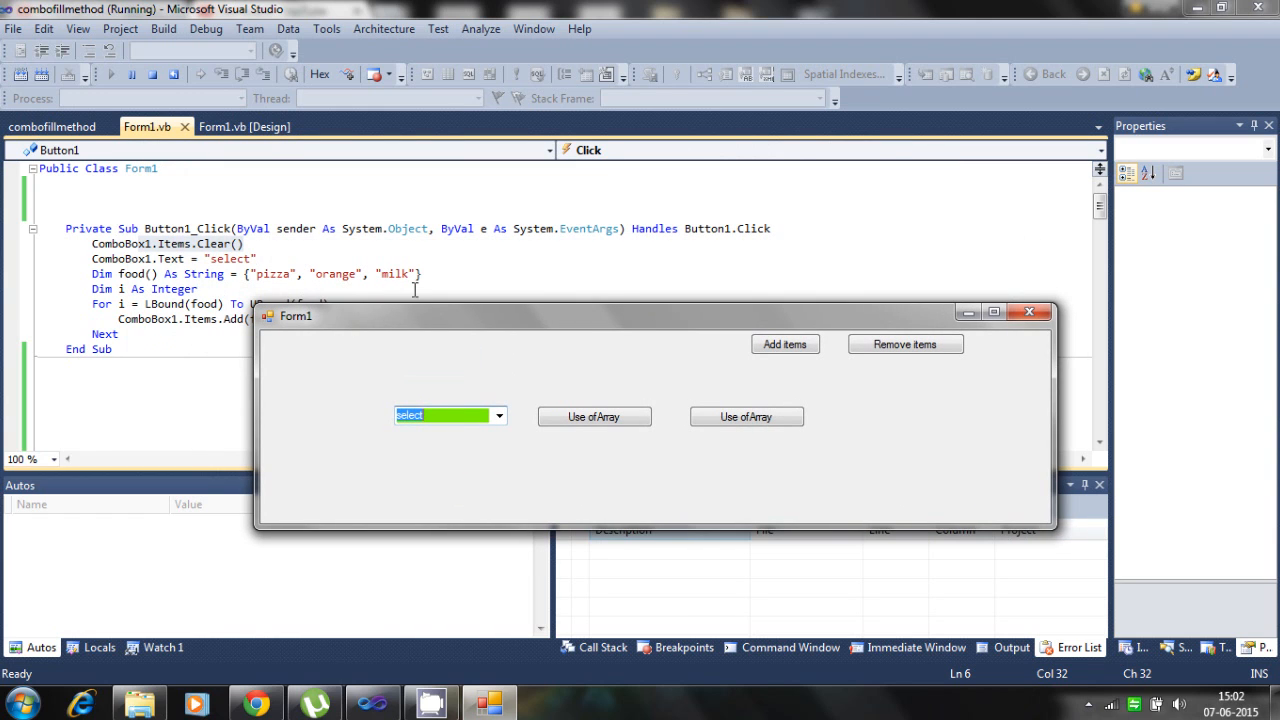
click(498, 415)
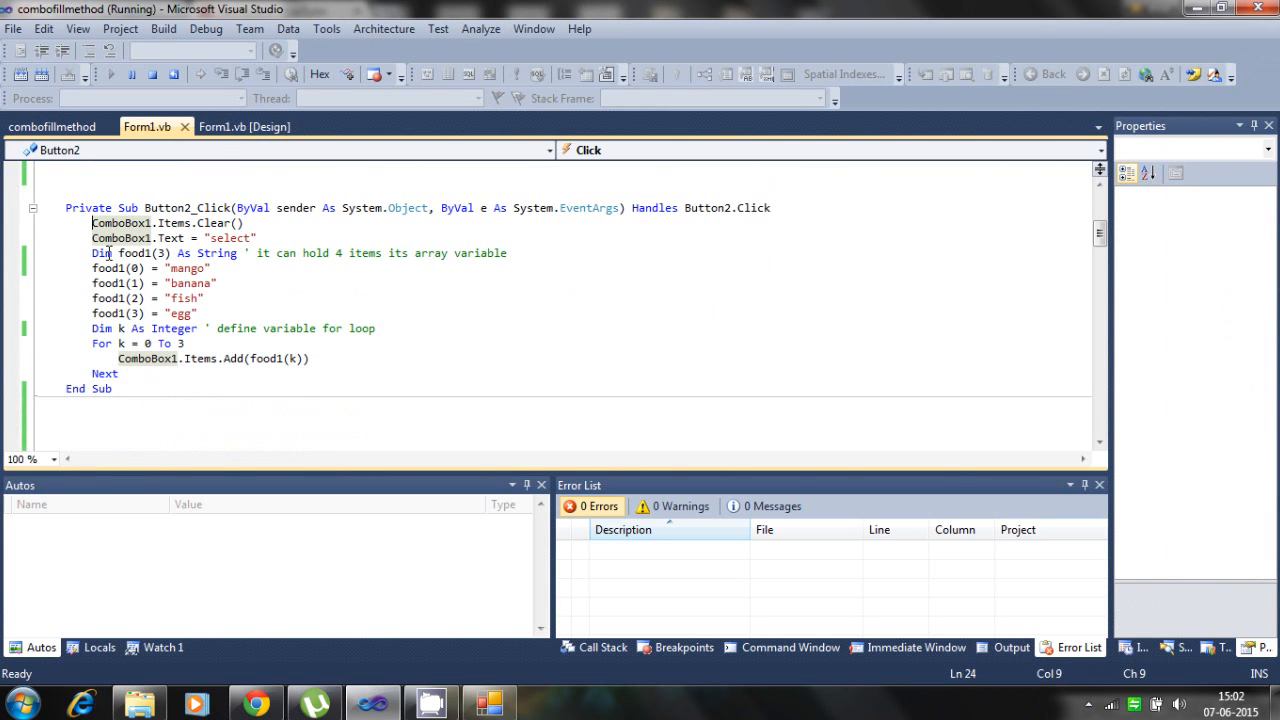
mouse_move(233, 358)
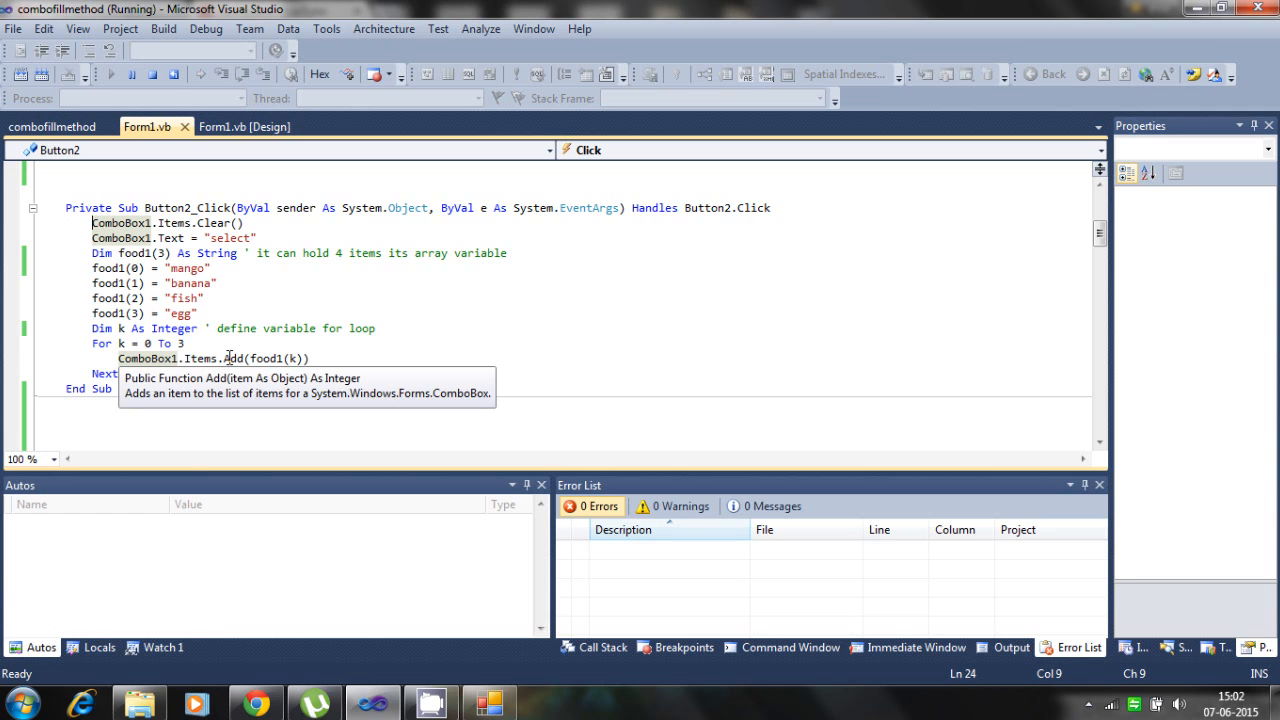
click(52, 126)
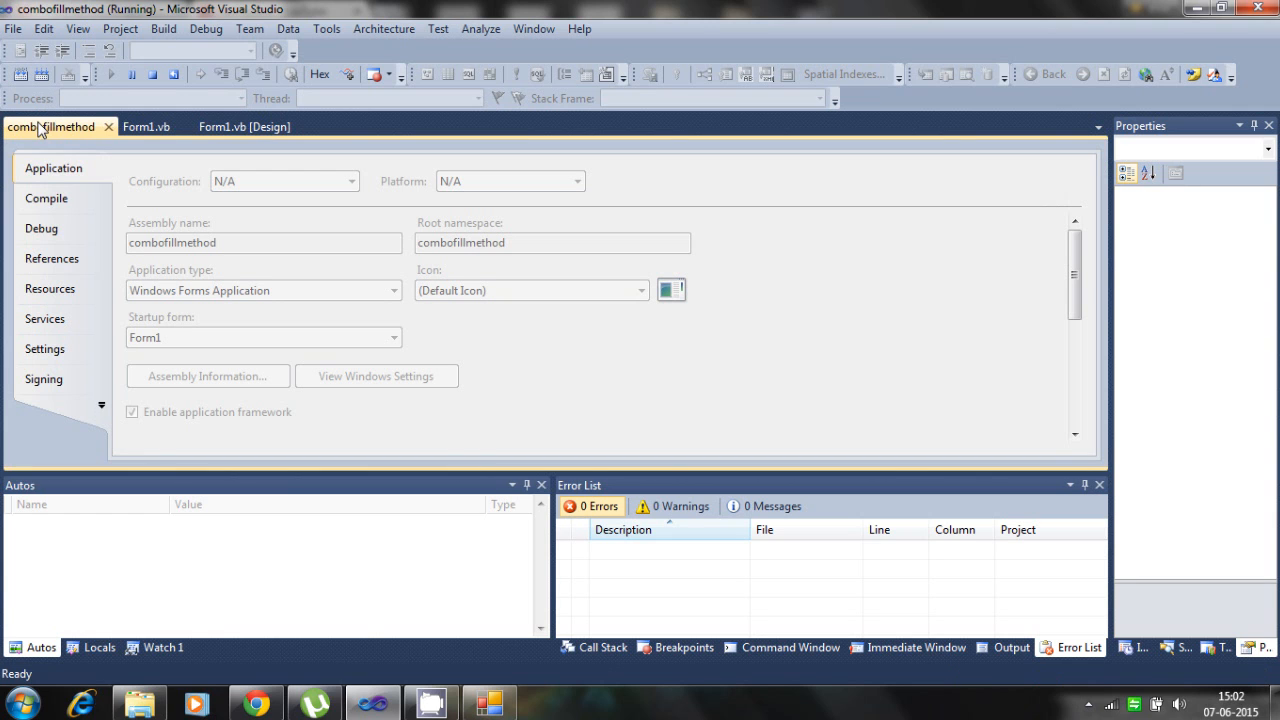
click(245, 126)
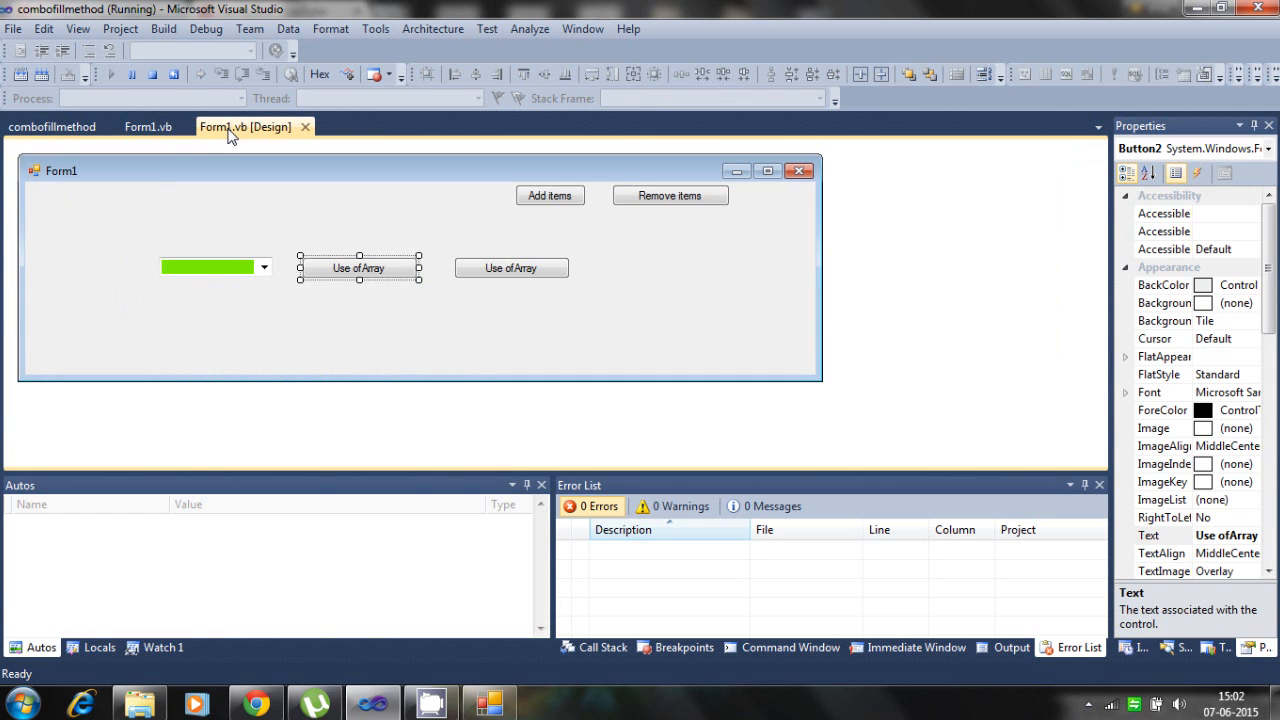